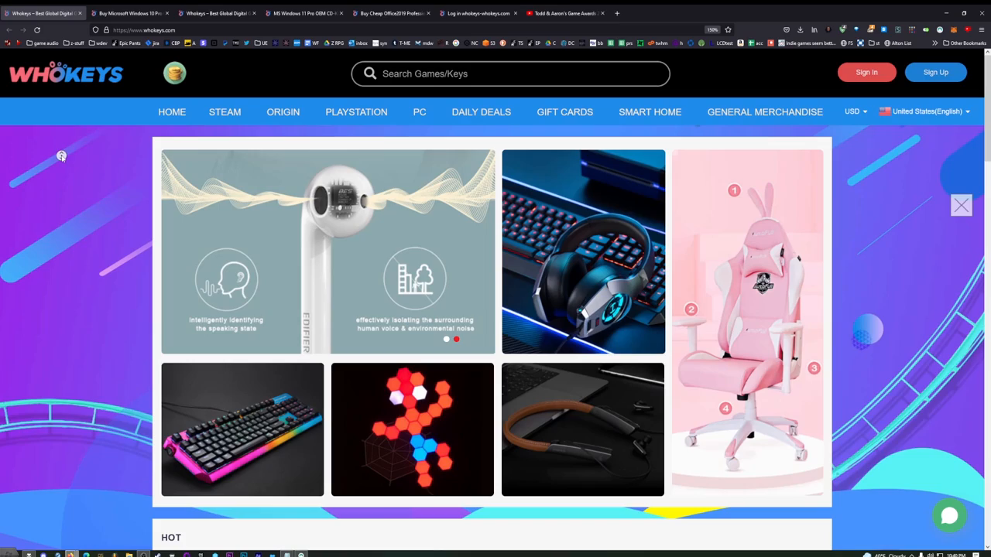
Step: Scroll the home page and switch to the Windows 10 Pro OEM product page
scroll("down", 3)
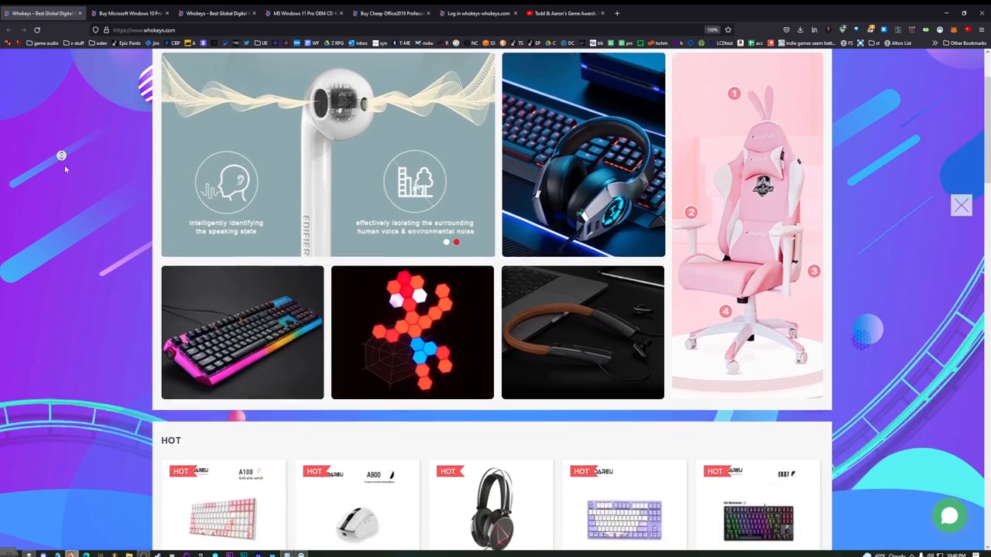
left_click(128, 13)
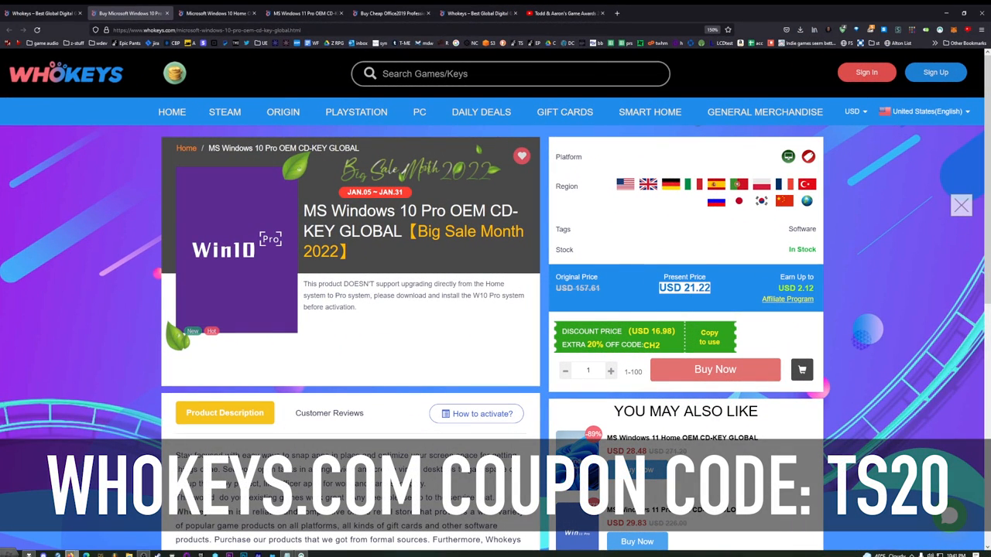
Step: Browse the Windows 10 Home, 11 Pro, Office 2019 and Windows-Office bundle product pages
left_click(217, 13)
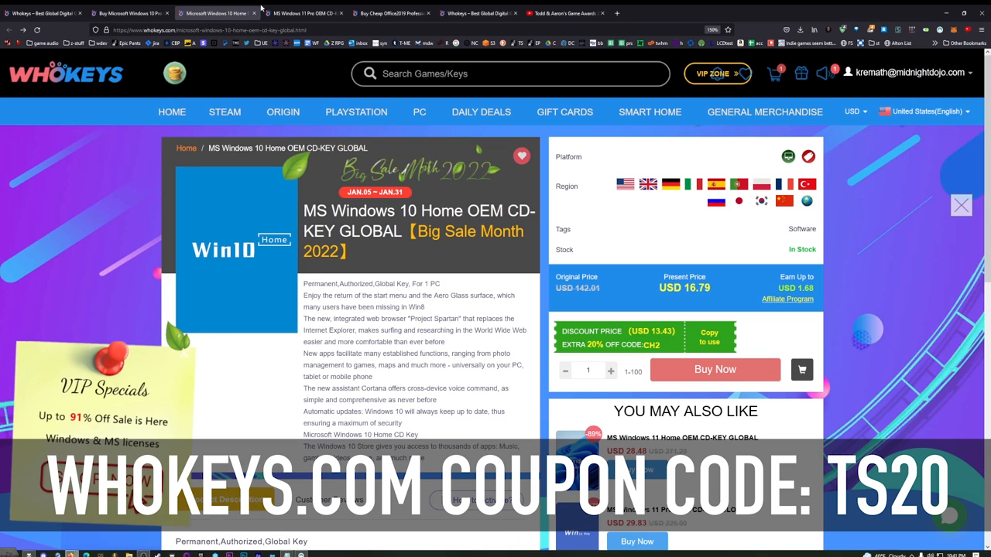
left_click(302, 13)
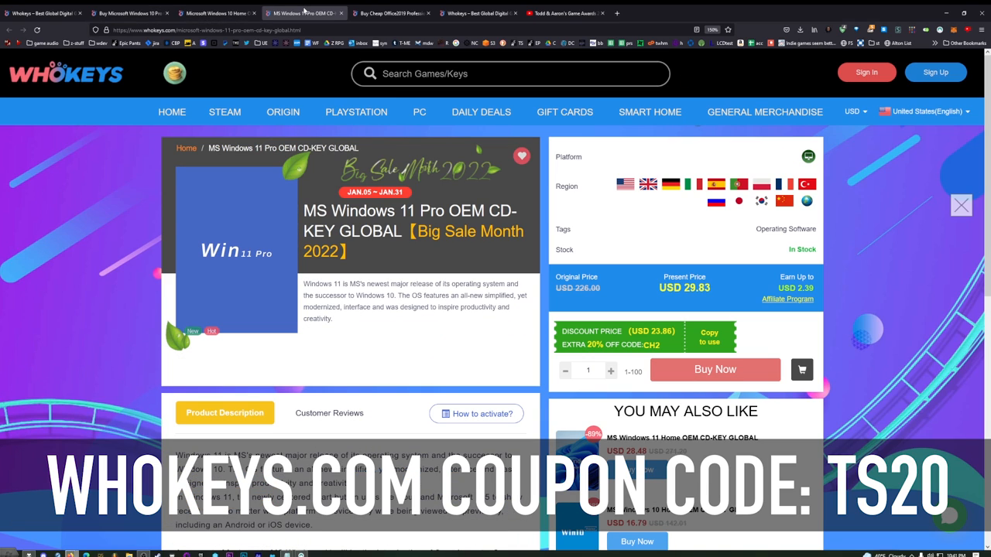
left_click(129, 13)
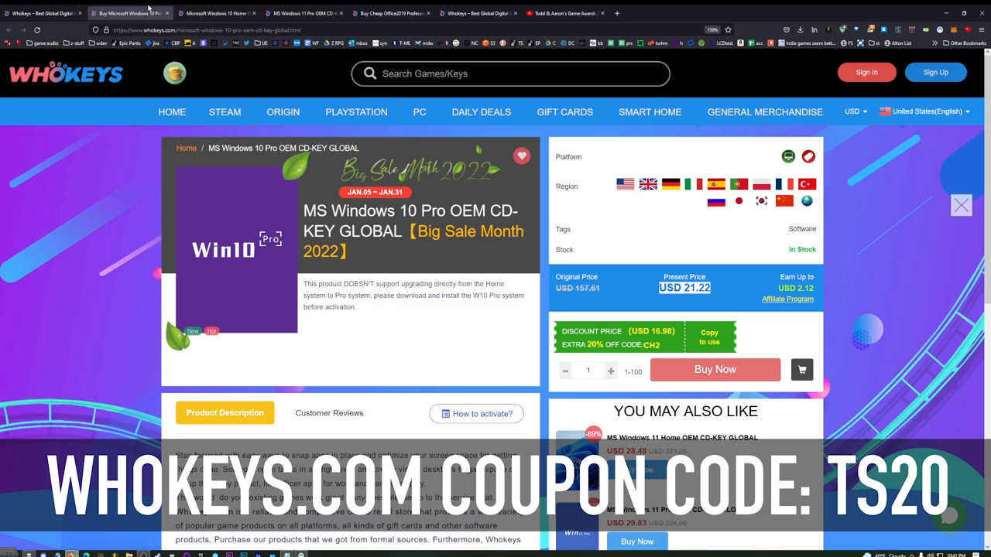
left_click(302, 13)
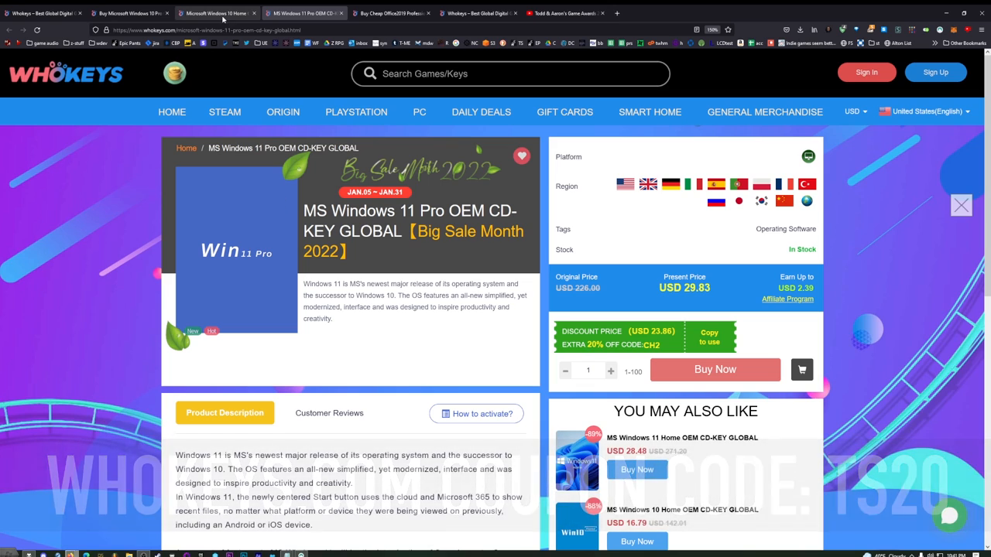
left_click(216, 13)
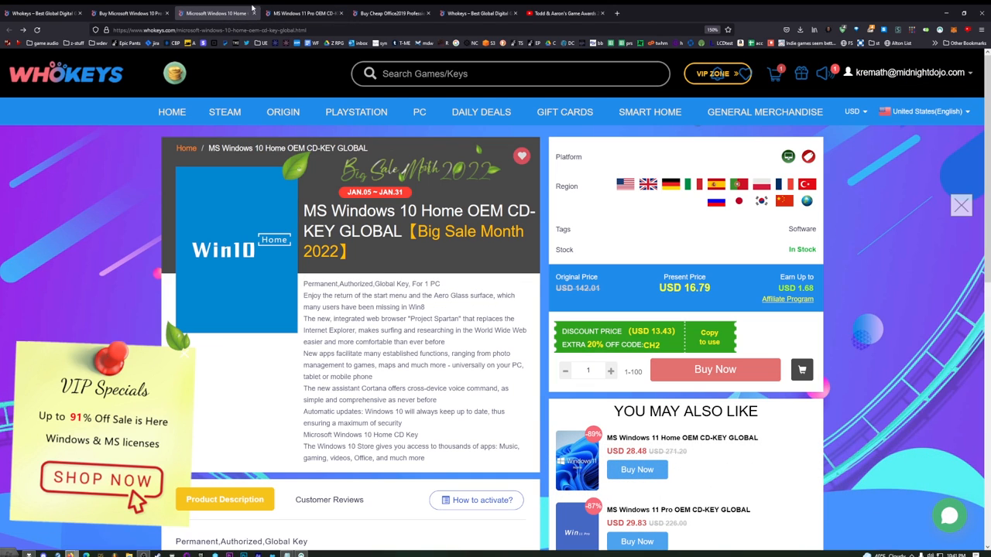
left_click(304, 13)
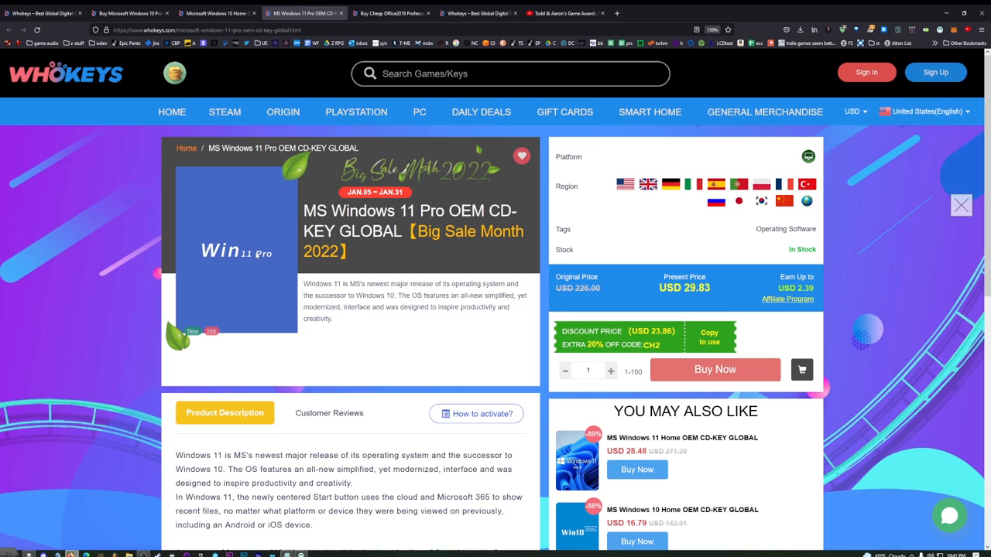
mouse_move(241, 242)
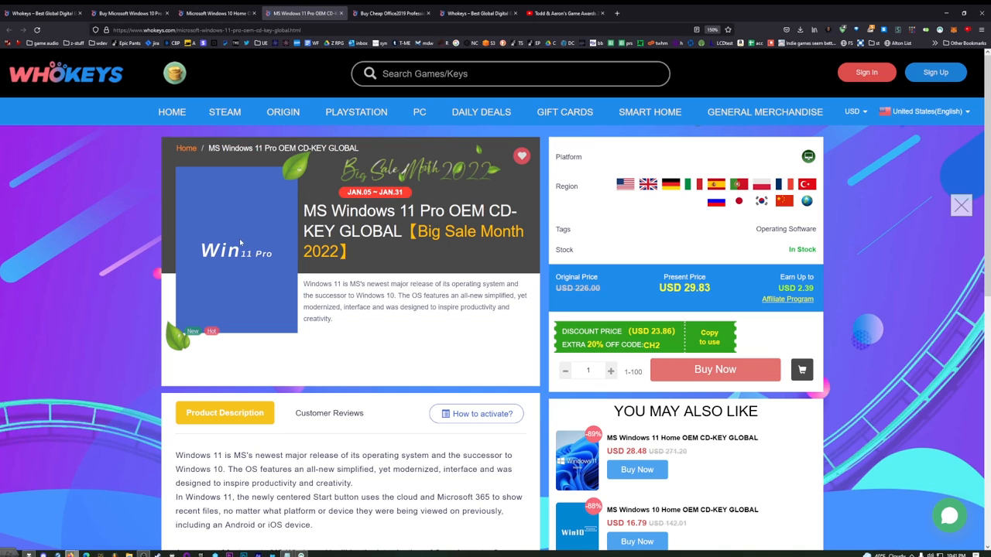
left_click(391, 13)
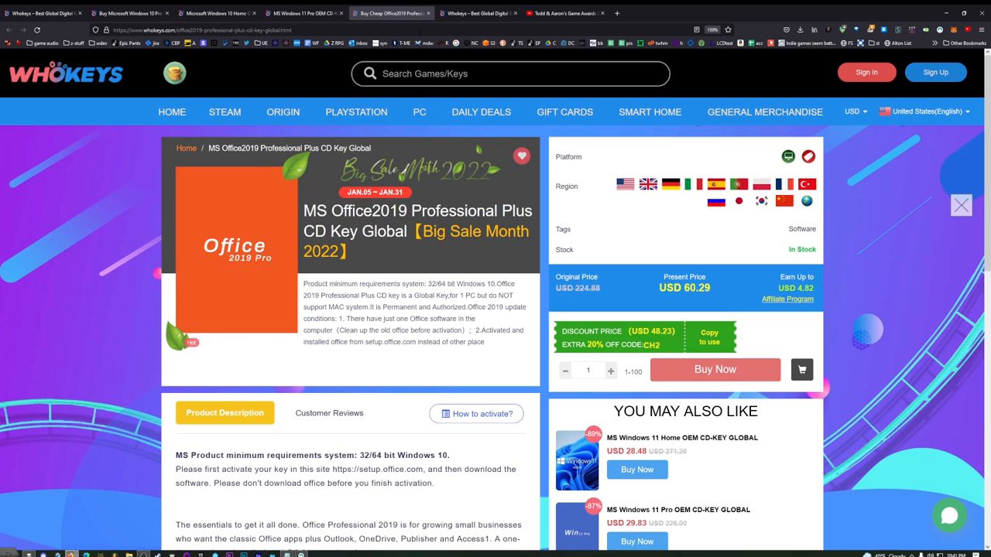
left_click(478, 13)
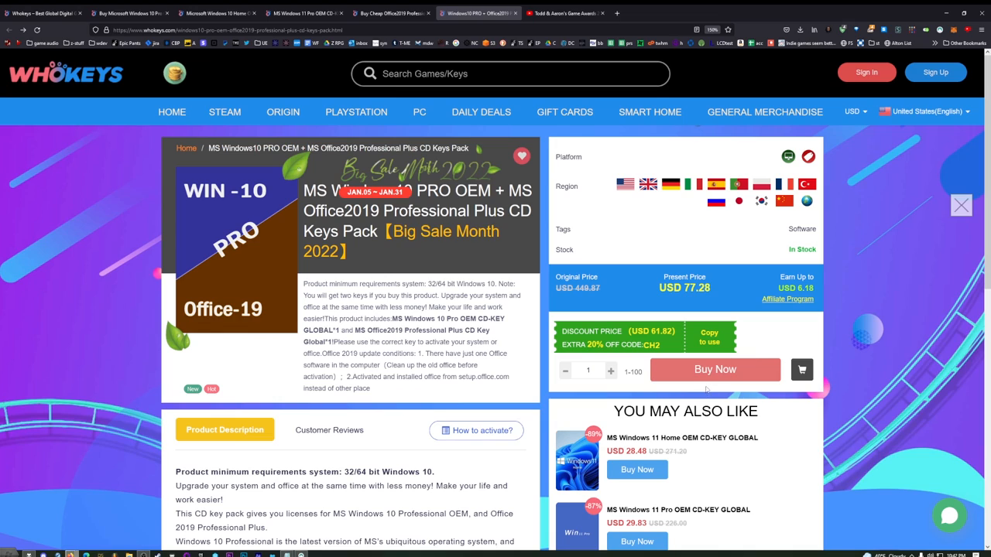
Step: Check out with the promo discount and submit the USD 15.06 order
left_click(715, 369)
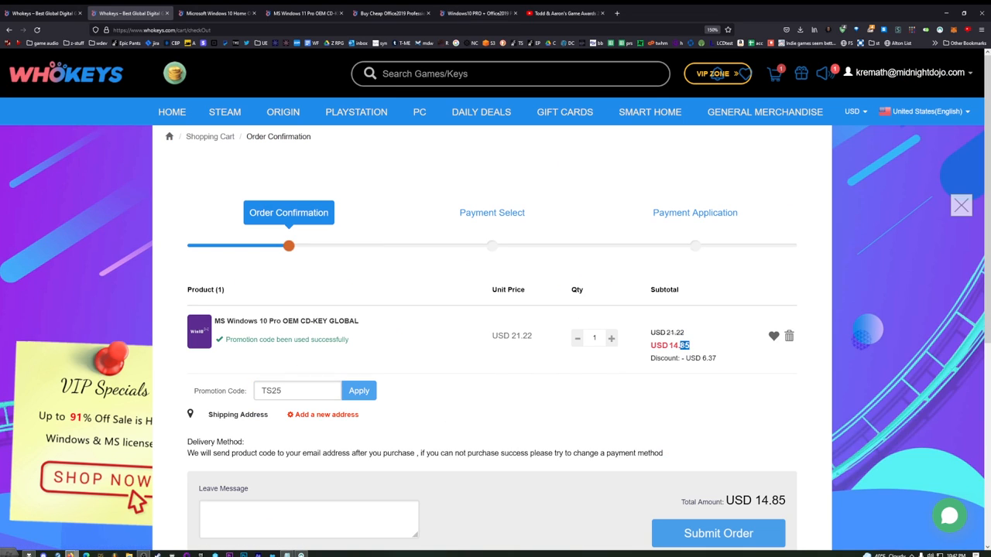
scroll("down", 3)
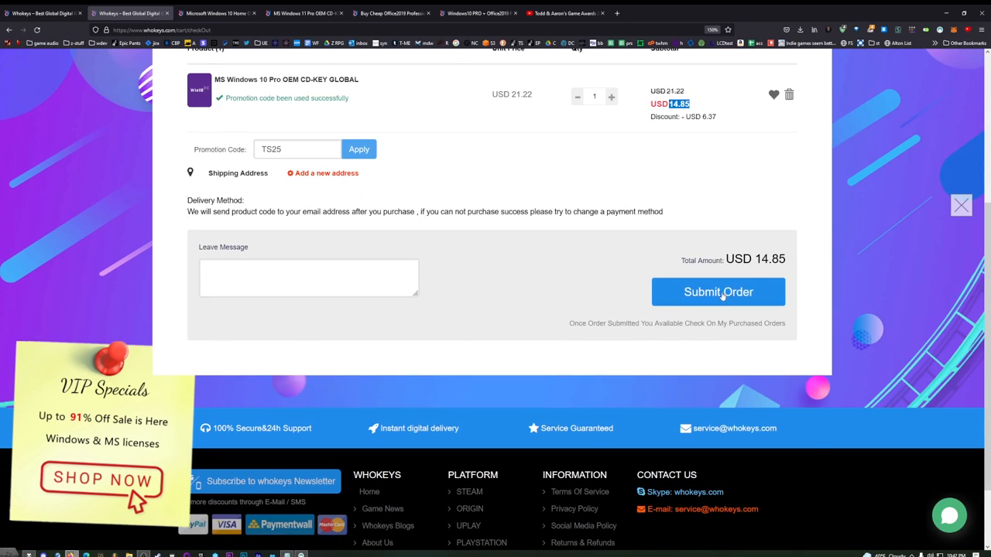
left_click(717, 292)
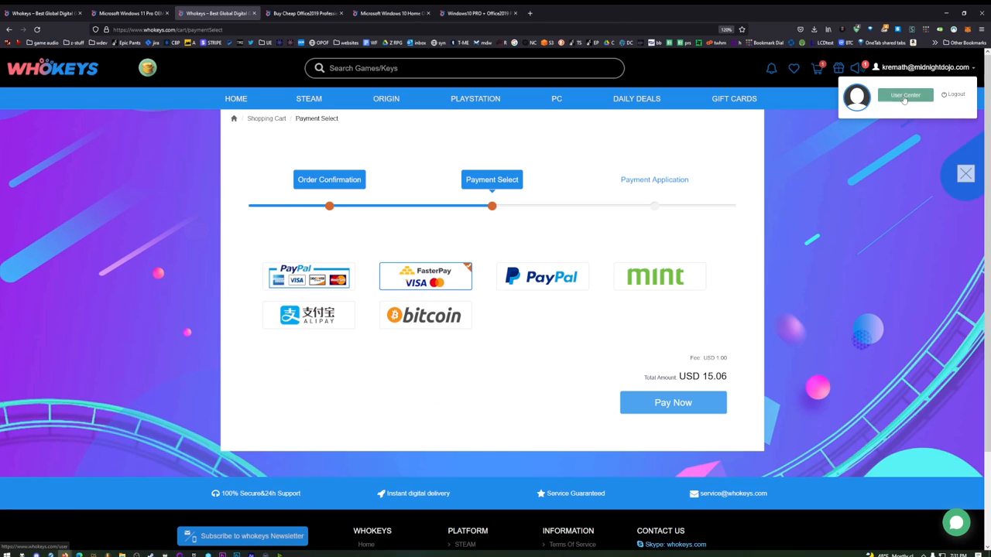
Step: In User Center's purchased orders, reveal and select the Windows 10 Pro product key
left_click(904, 94)
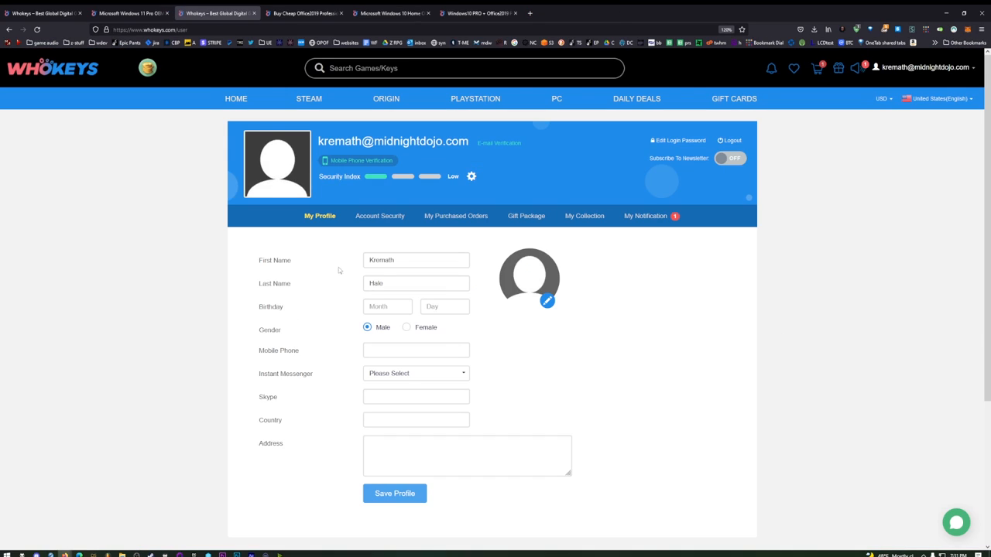
left_click(455, 216)
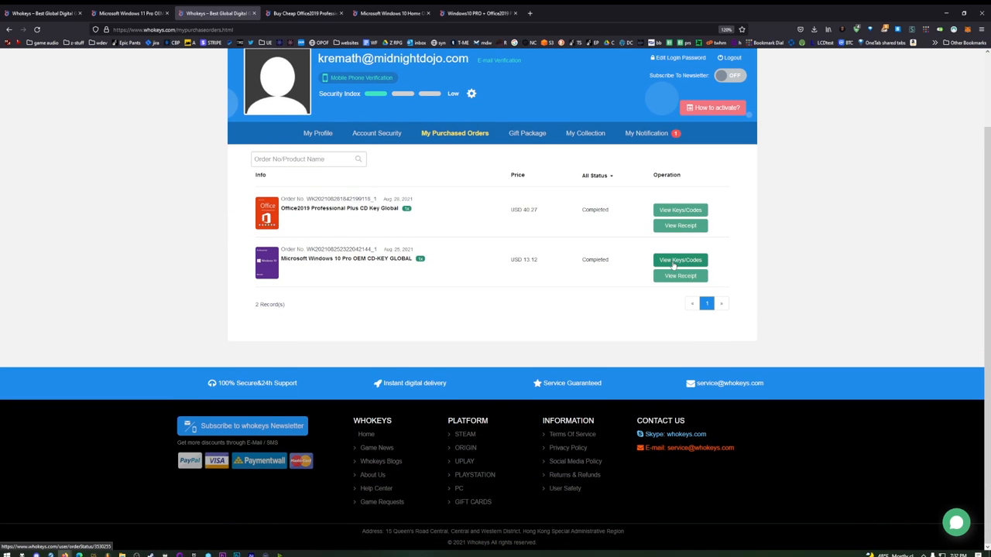
left_click(680, 260)
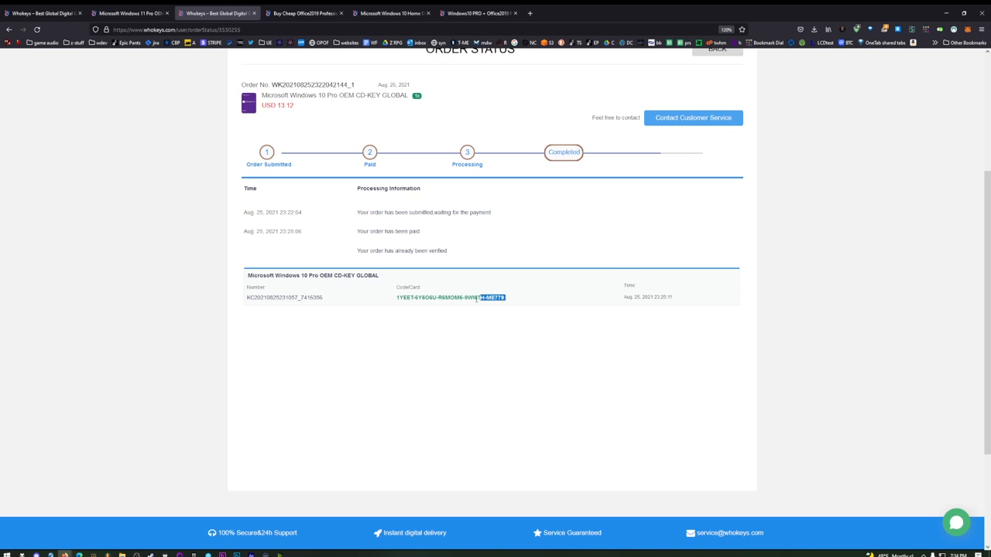
left_click(10, 554)
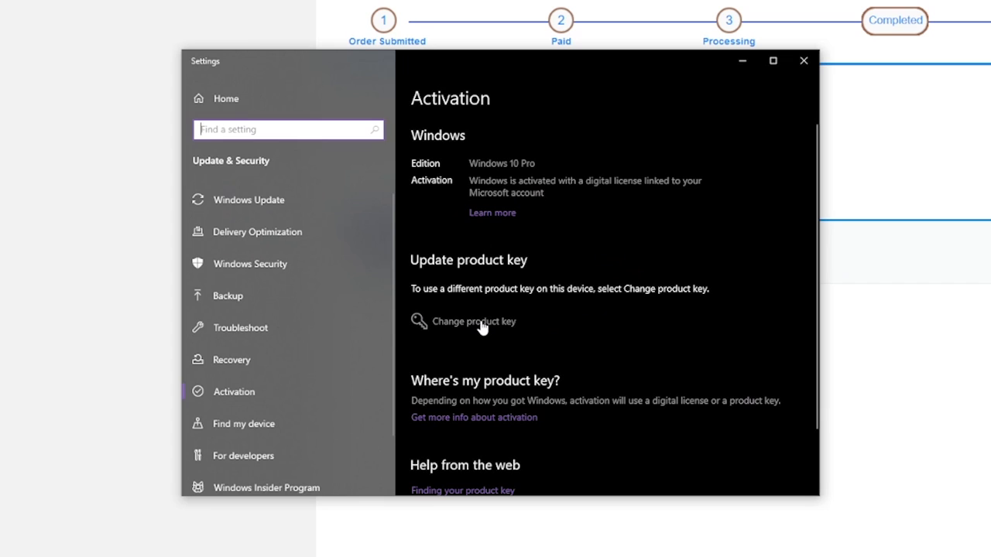
left_click(473, 321)
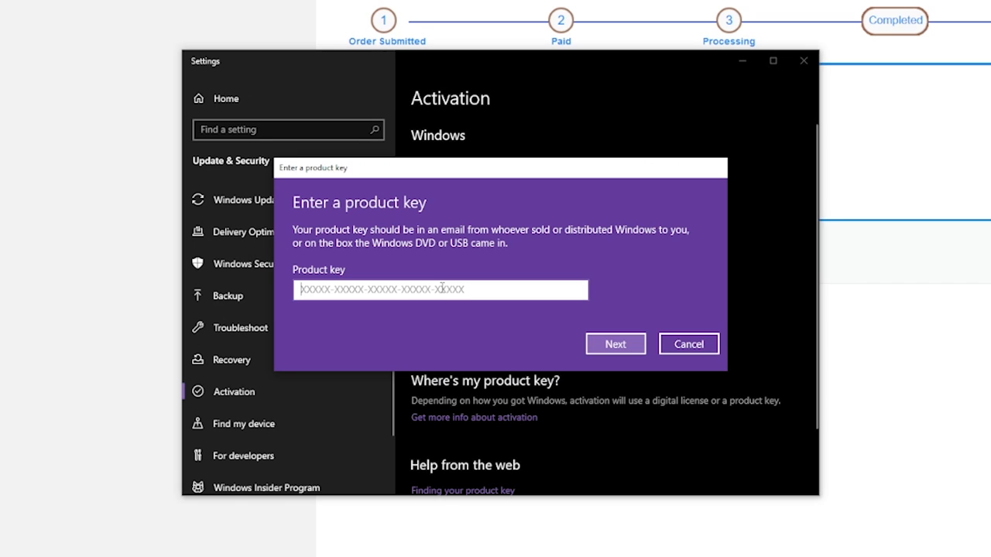
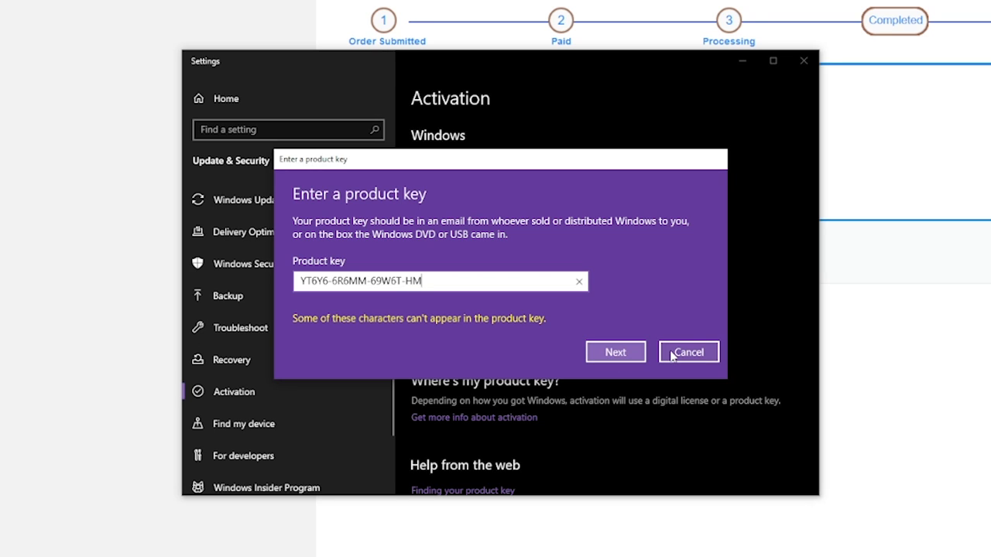
left_click(687, 351)
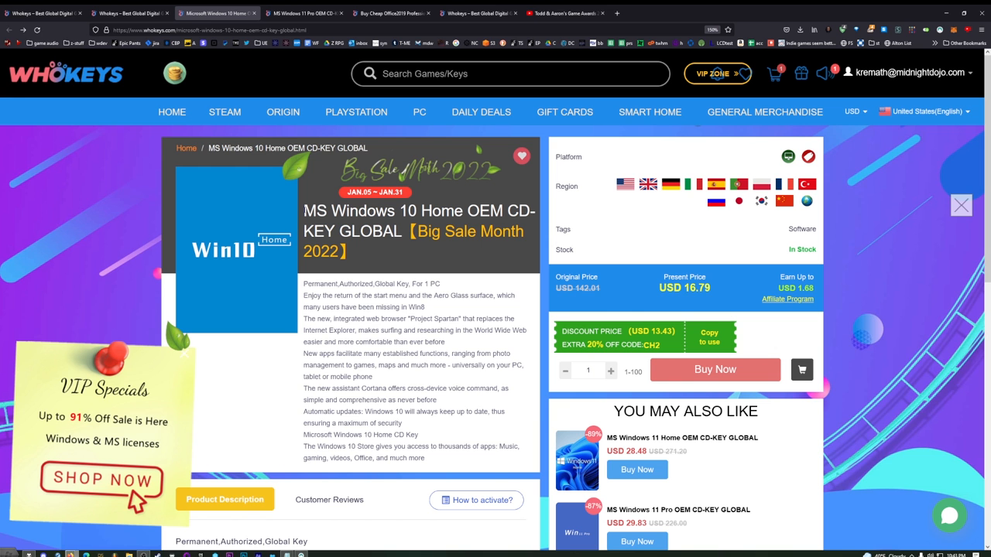
double_click(348, 211)
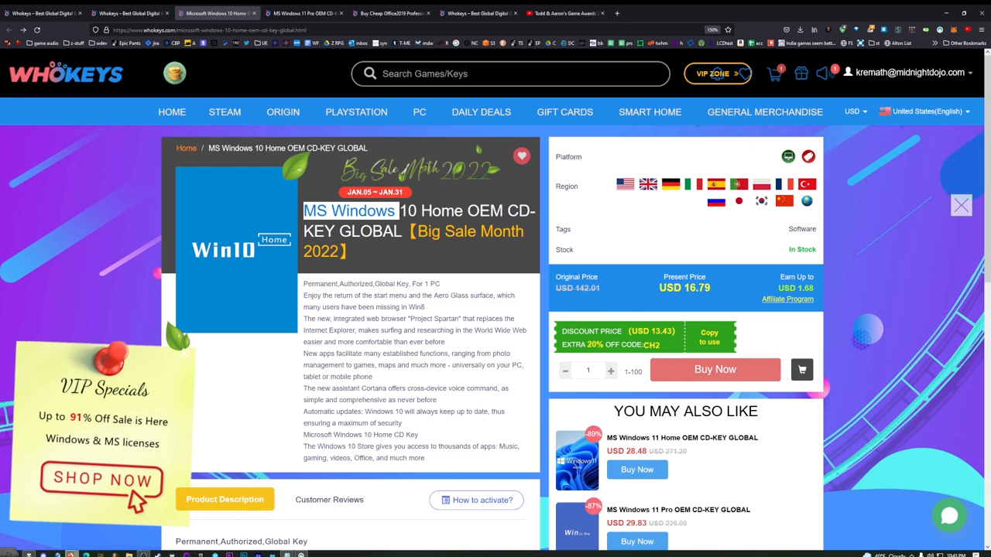